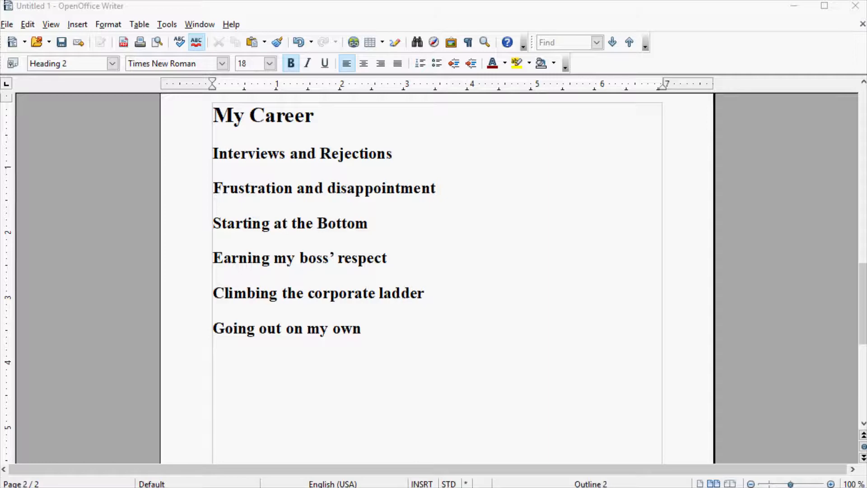
Open the Navigator docked at the left, listing headings and all other content categories
click(387, 339)
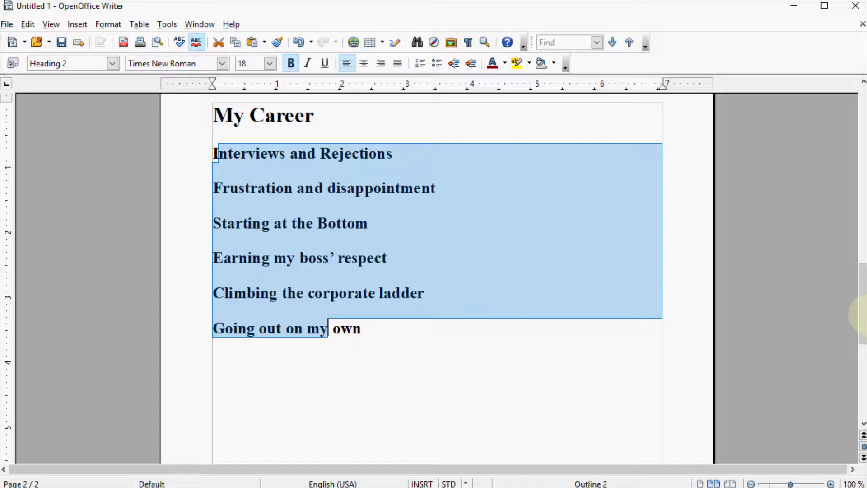
scroll(up, 3)
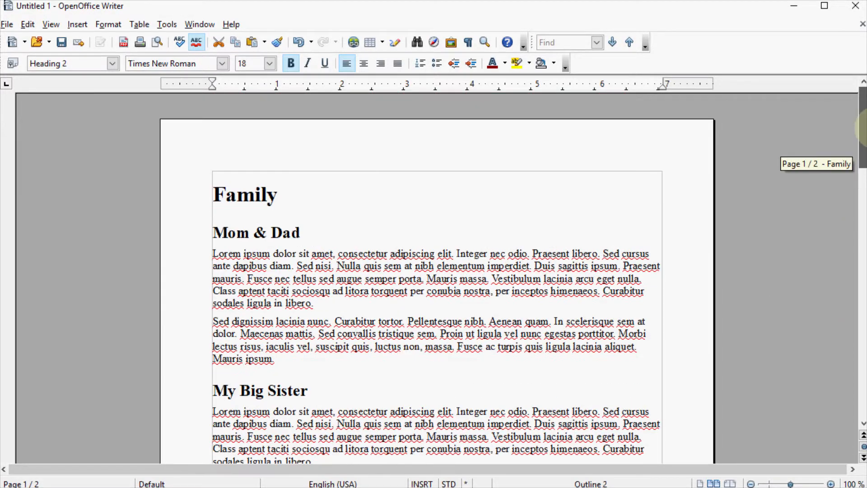
click(214, 253)
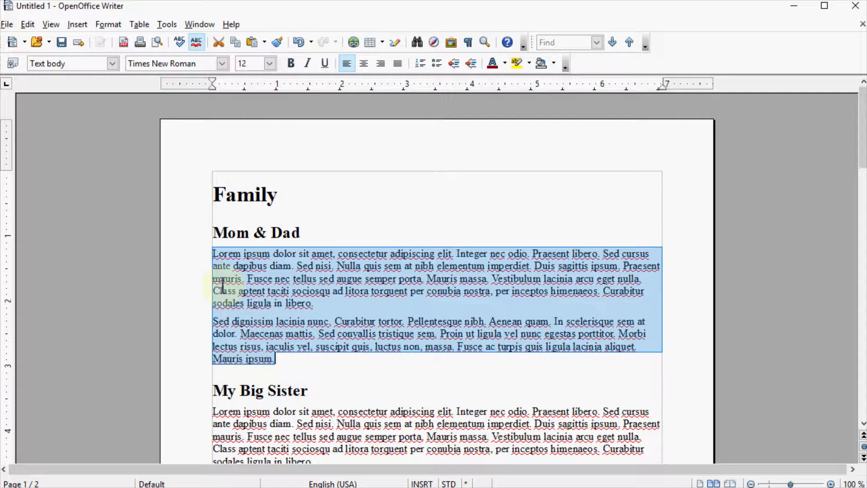
click(213, 253)
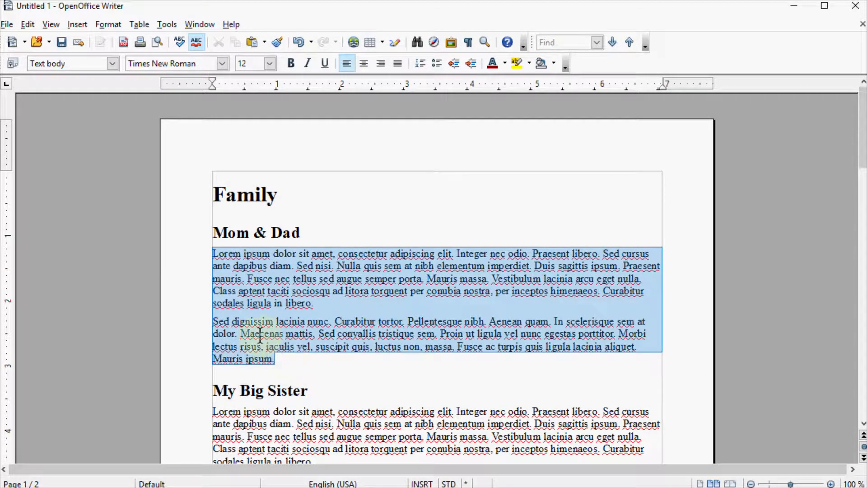
scroll(down, 3)
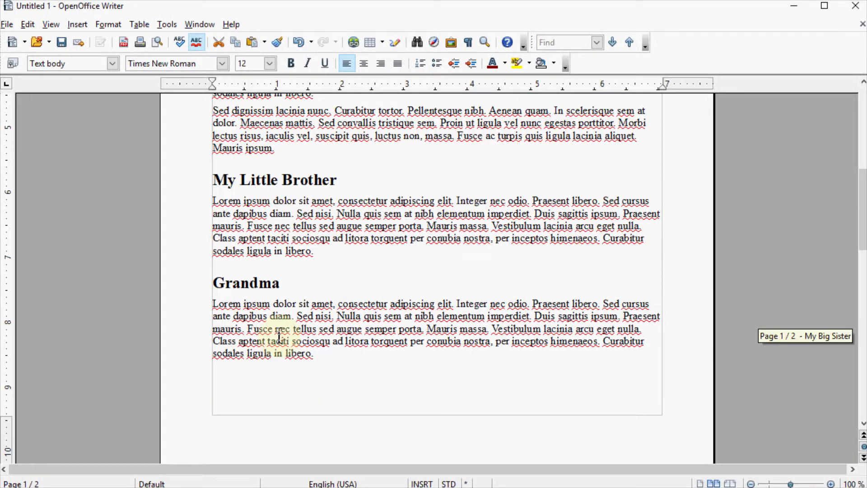
scroll(down, 3)
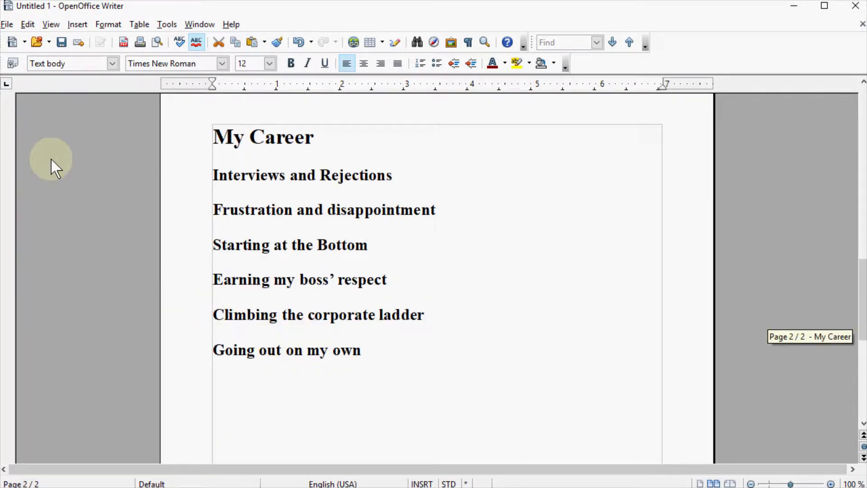
mouse_move(86, 121)
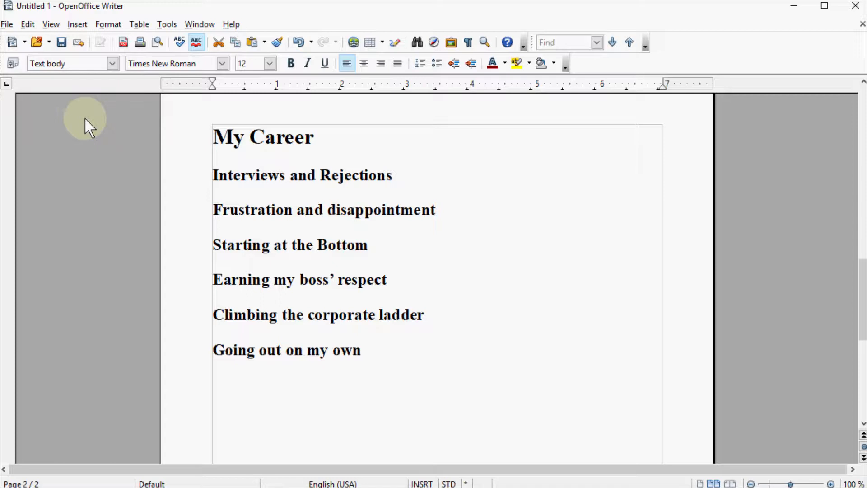
mouse_move(435, 42)
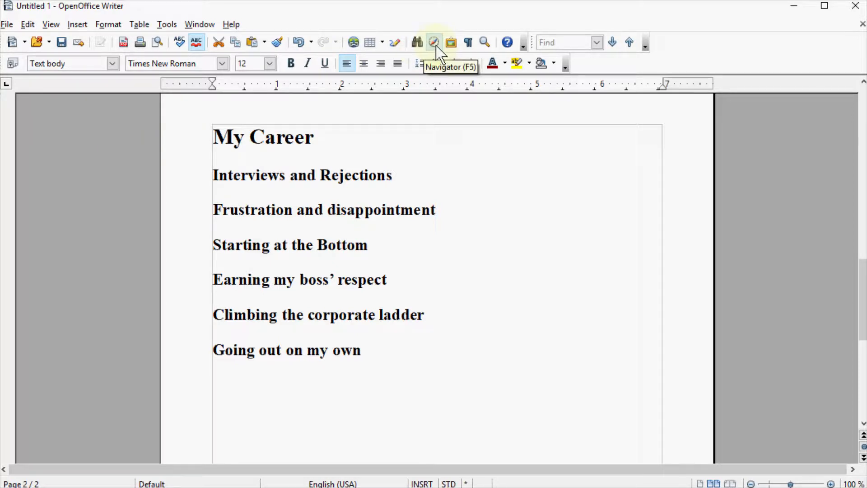
click(434, 42)
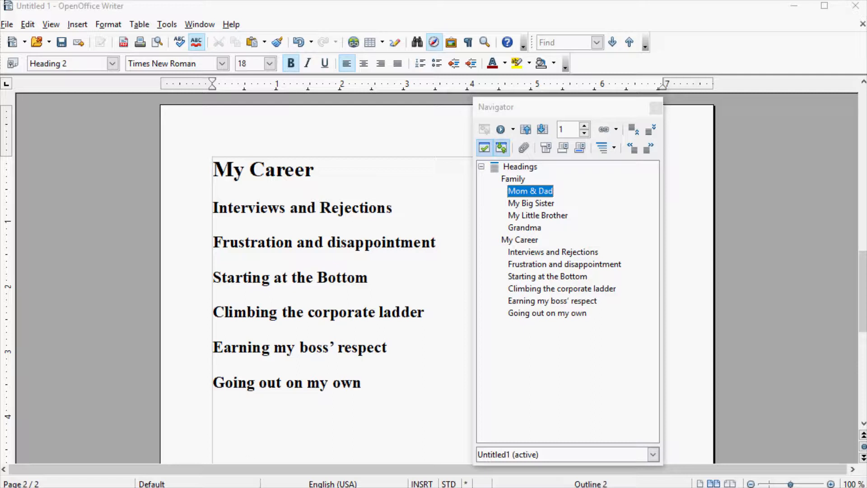
mouse_move(672, 83)
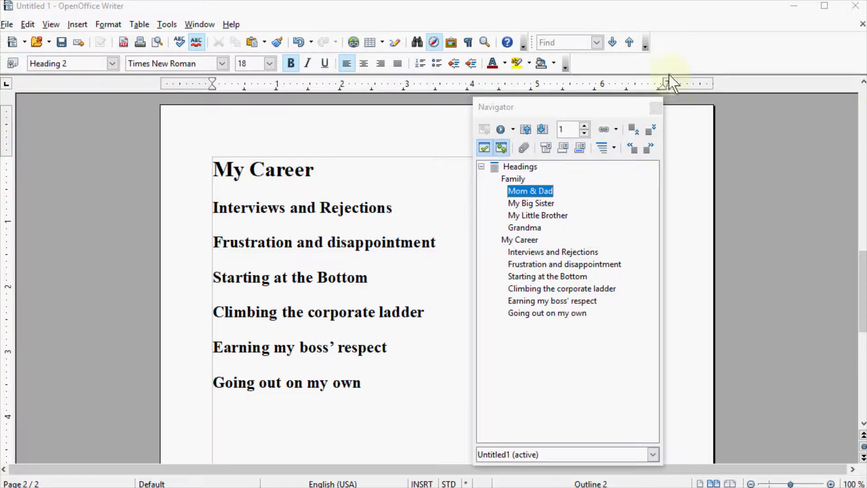
mouse_move(559, 116)
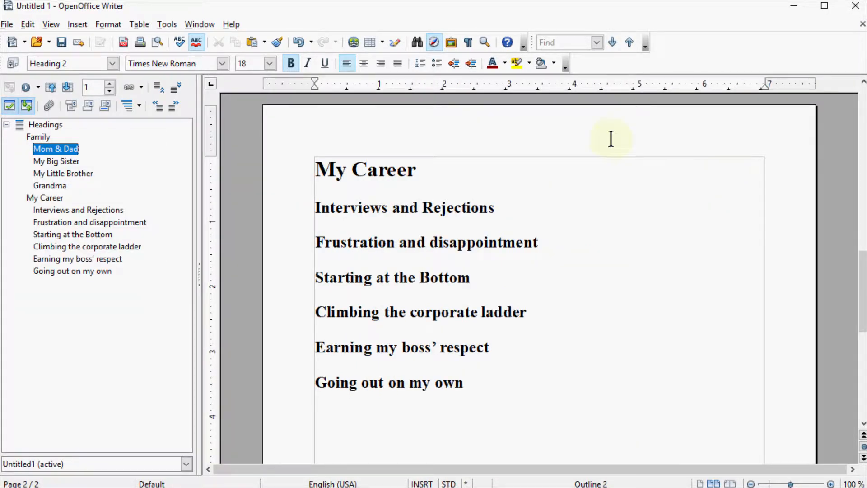
mouse_move(83, 88)
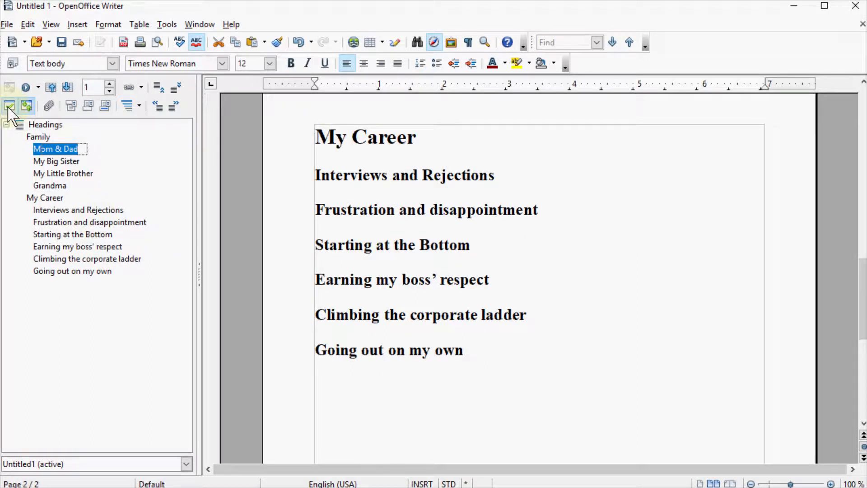
mouse_move(26, 106)
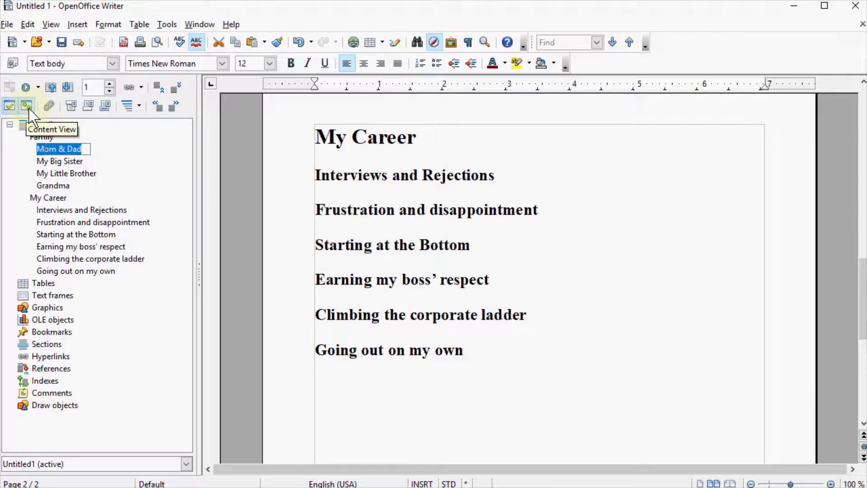
Show only headings in the Navigator and select 'Climbing the corporate ladder' to move
click(26, 106)
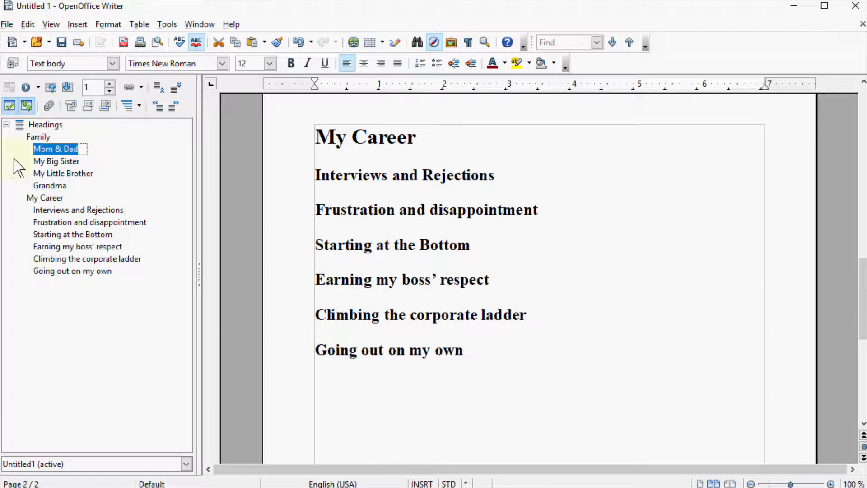
mouse_move(138, 246)
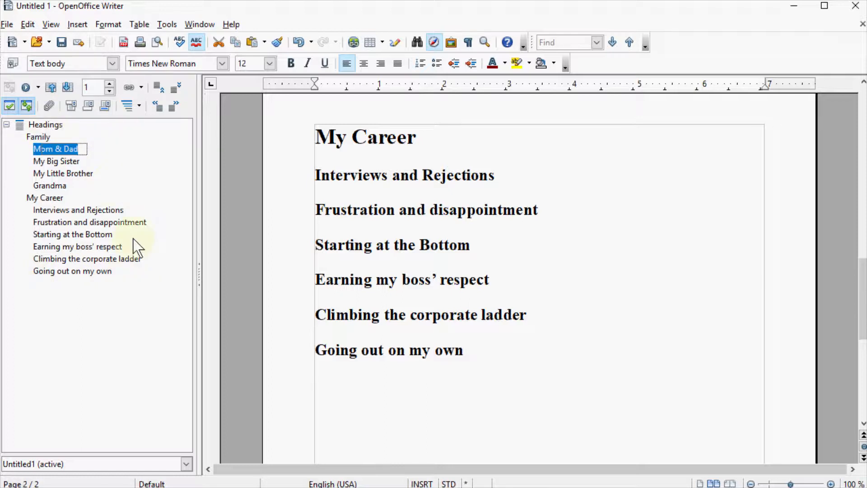
mouse_move(67, 243)
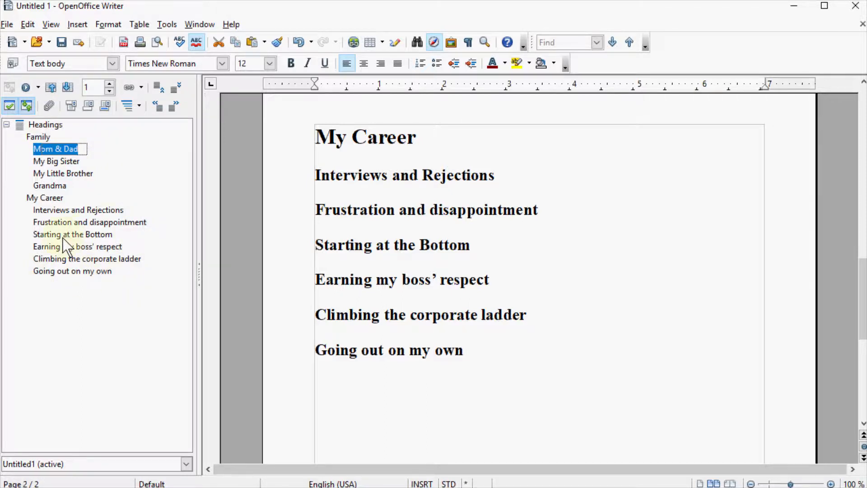
mouse_move(72, 271)
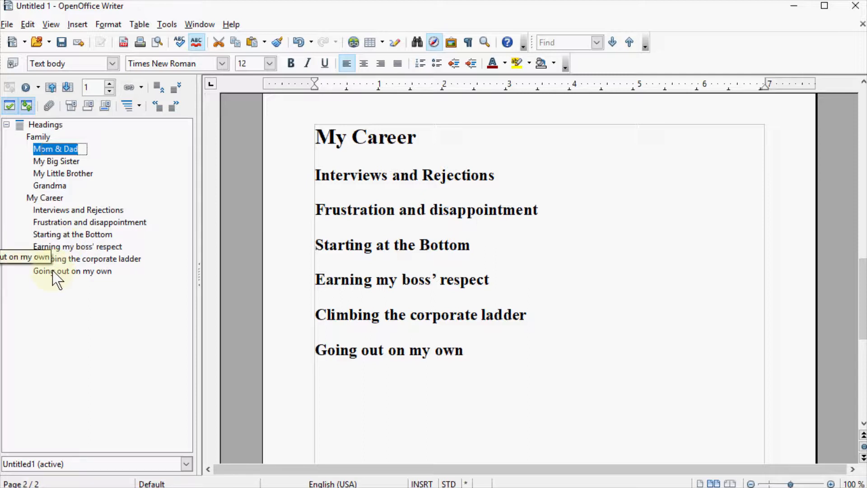
mouse_move(199, 318)
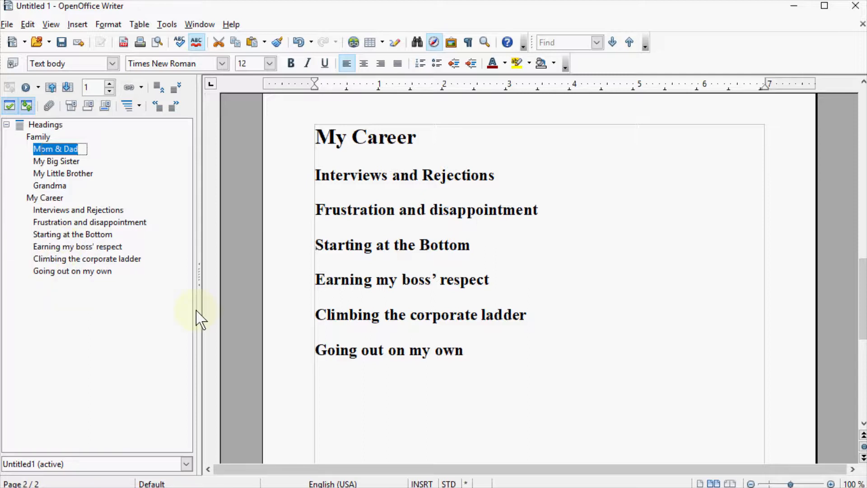
mouse_move(65, 276)
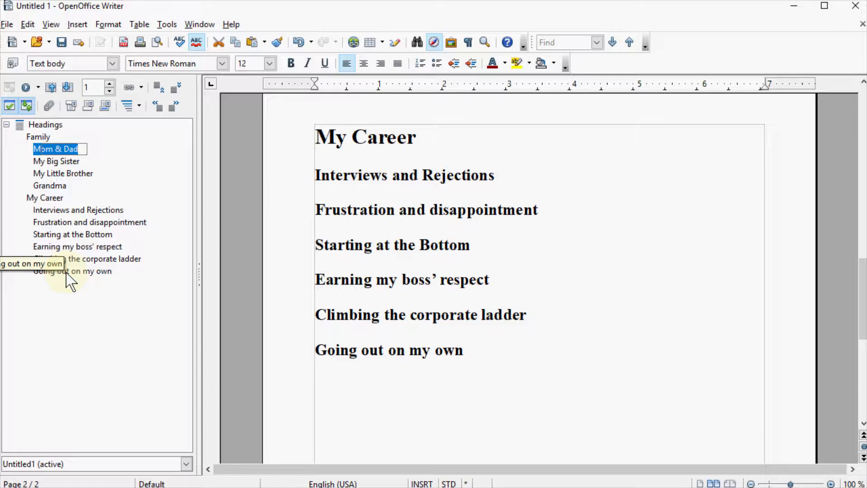
mouse_move(144, 293)
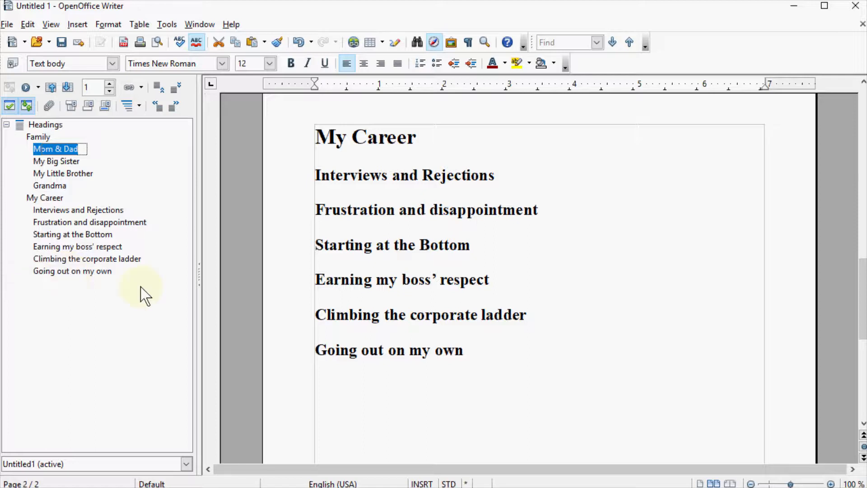
mouse_move(259, 355)
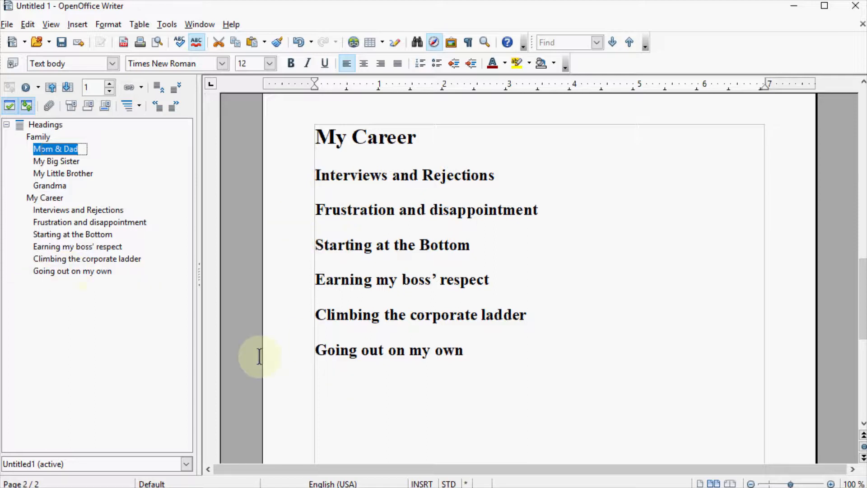
click(87, 259)
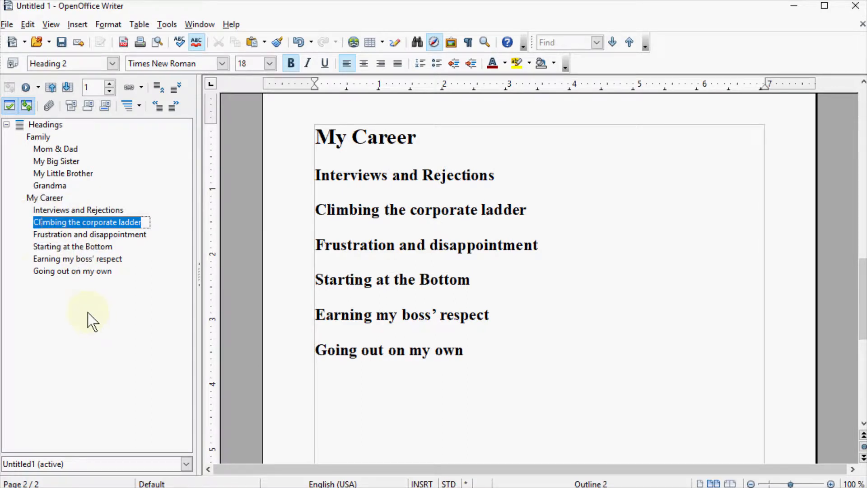
mouse_move(52, 255)
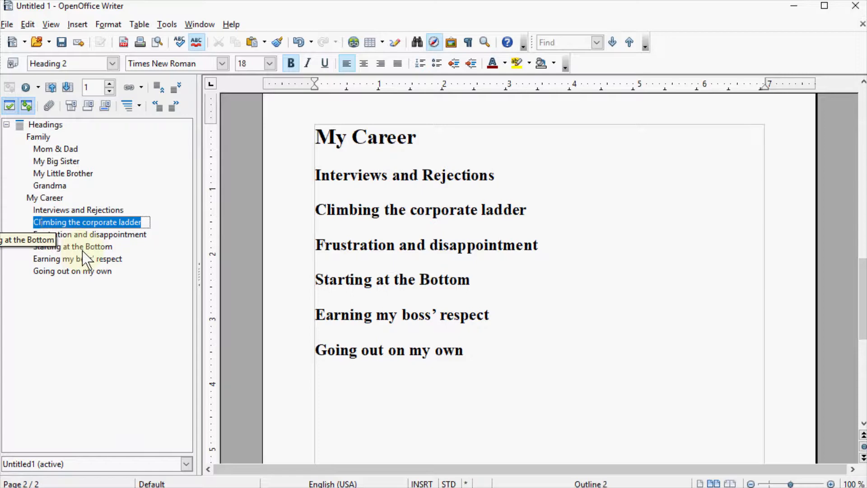
Jump to the Family chapter and select Grandma to move it above My Big Sister
click(38, 137)
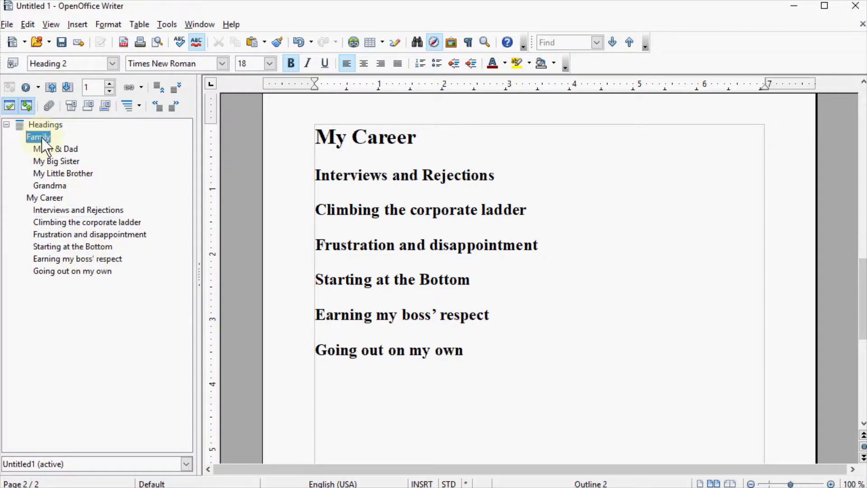
click(54, 148)
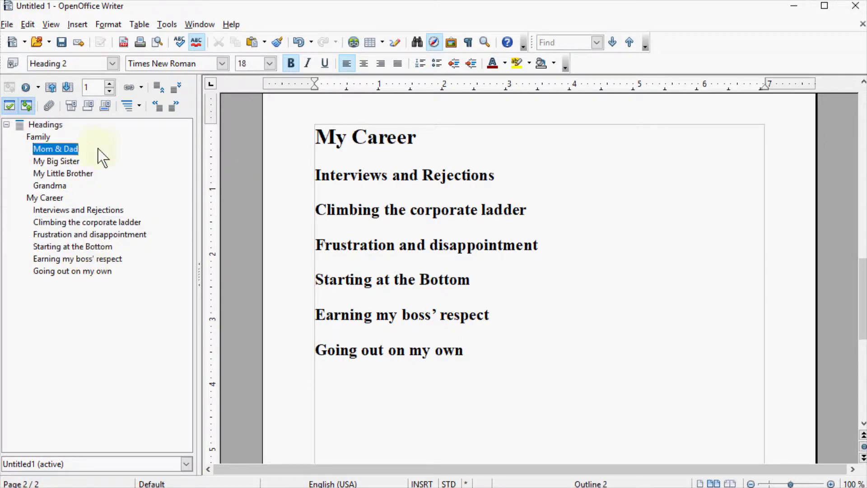
click(38, 136)
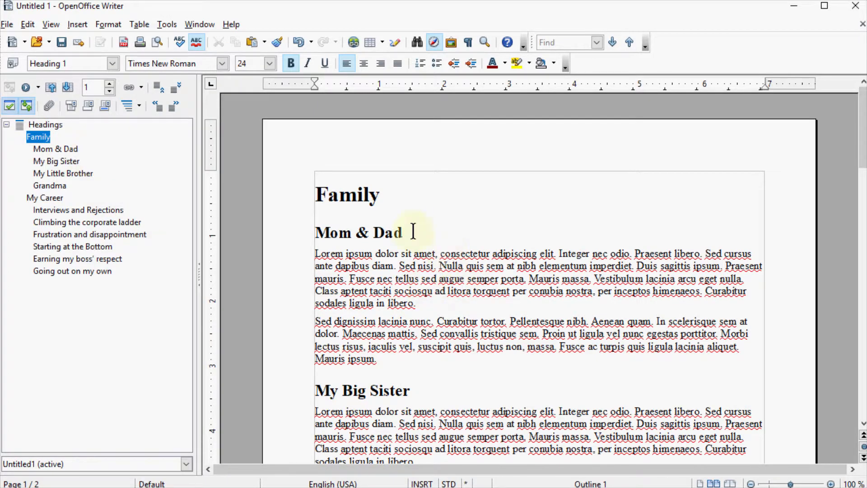
scroll(down, 3)
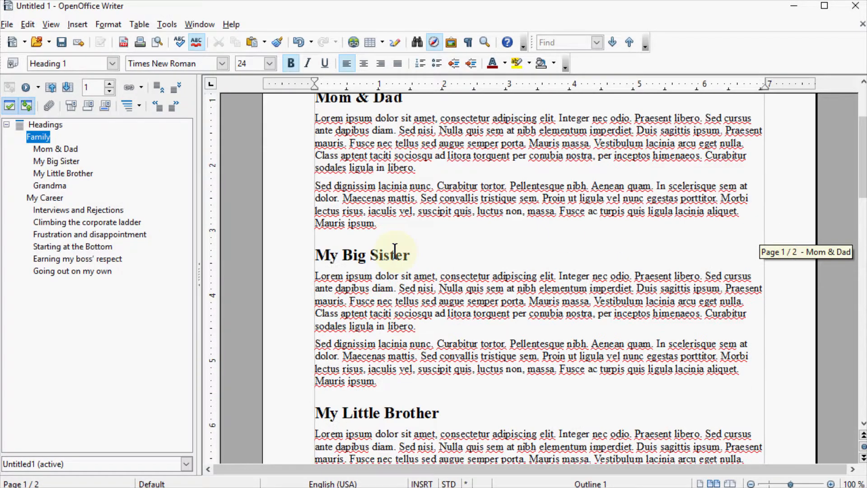
scroll(down, 3)
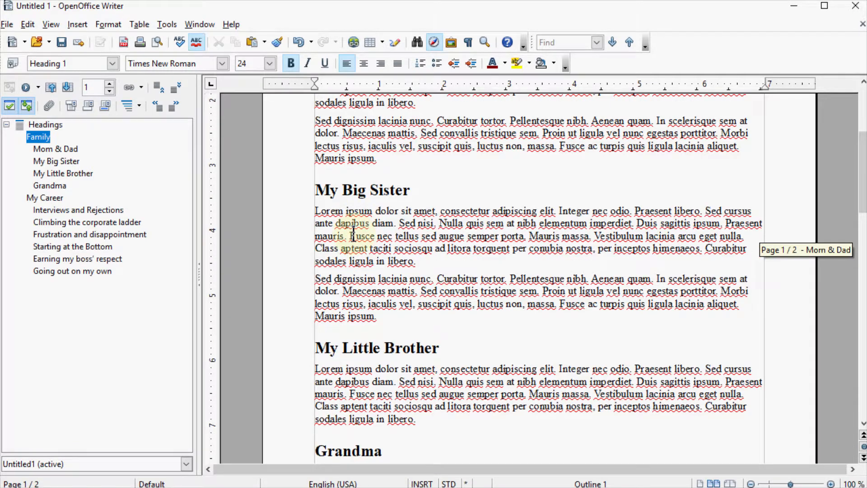
scroll(down, 3)
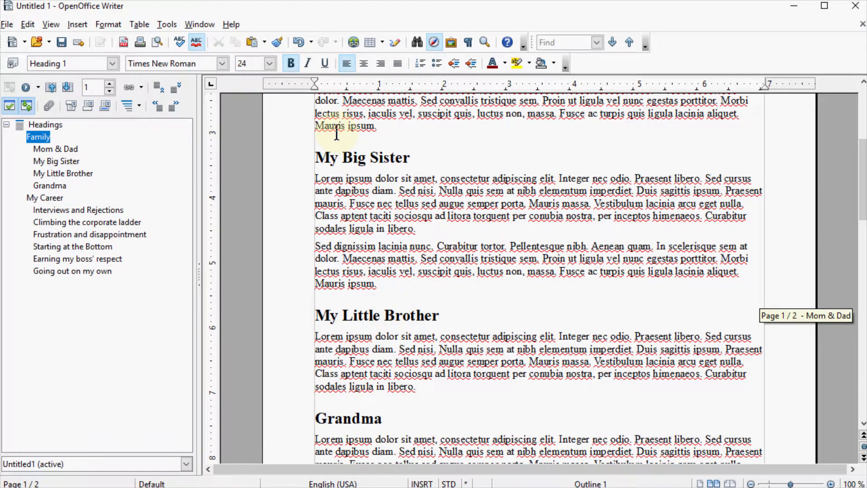
mouse_move(266, 362)
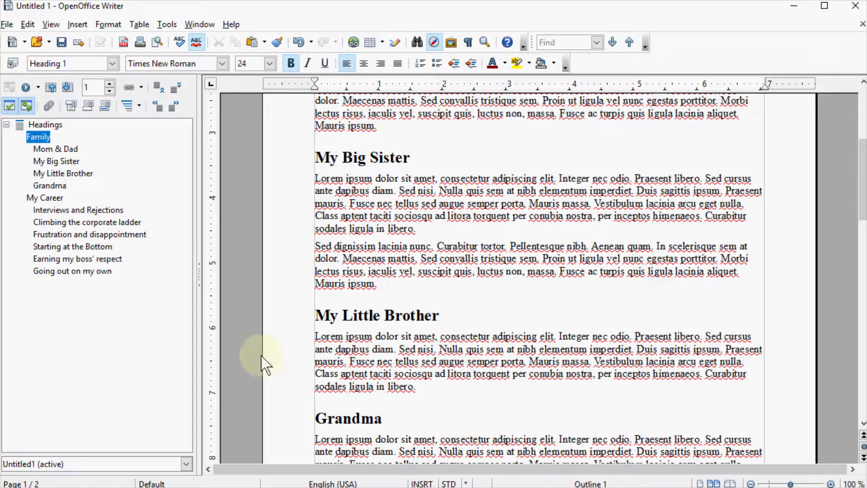
click(49, 185)
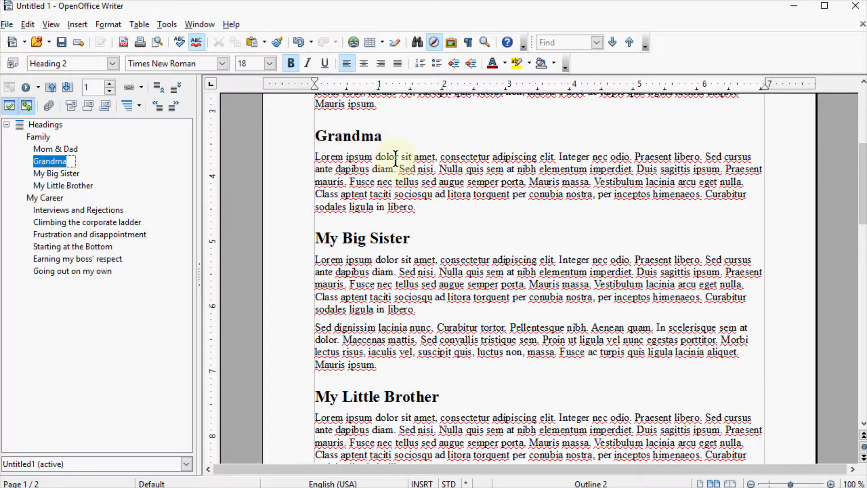
Move the Grandma heading below My Little Brother as the last Family section
click(382, 136)
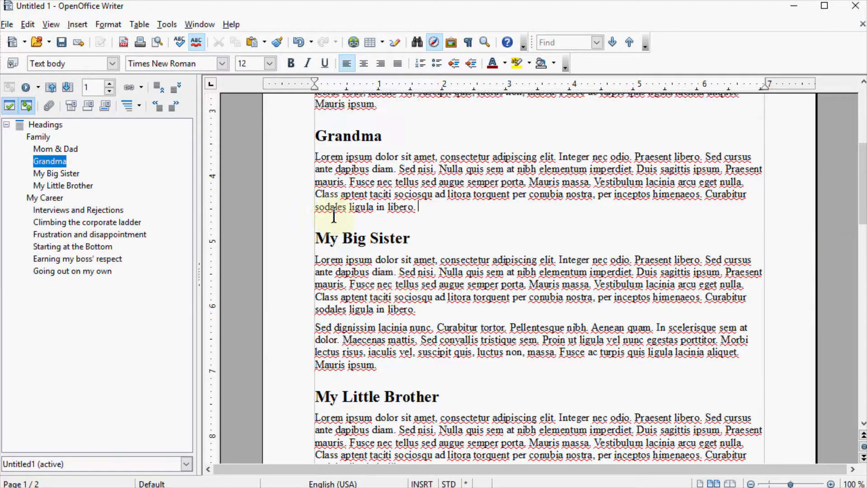
scroll(down, 3)
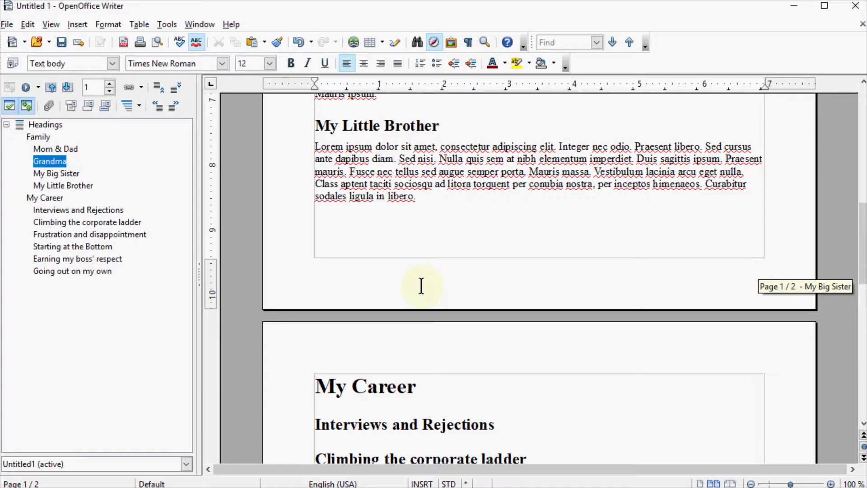
scroll(up, 3)
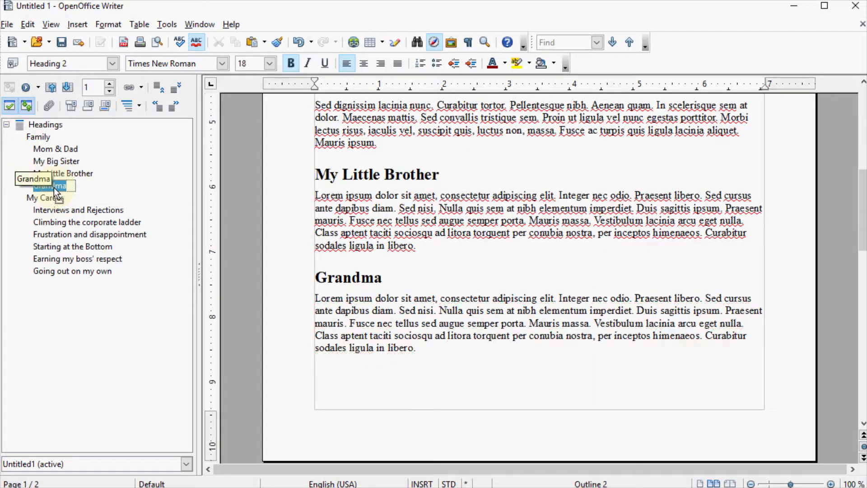
click(50, 185)
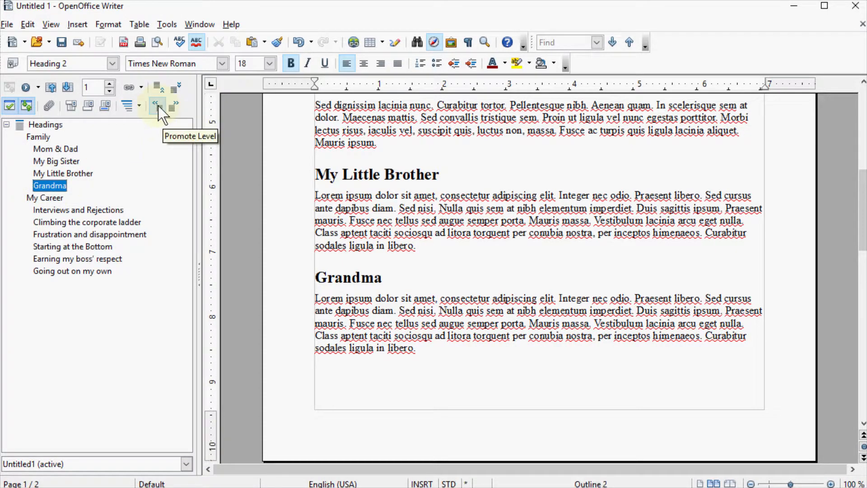
click(157, 105)
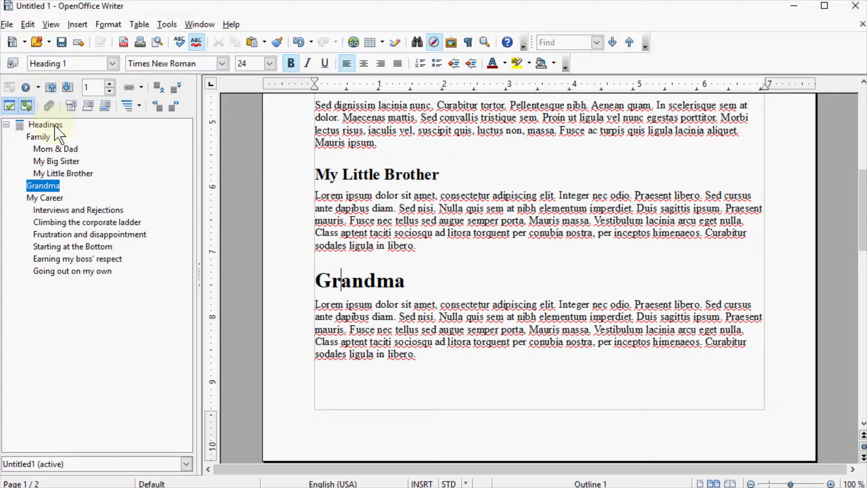
mouse_move(175, 105)
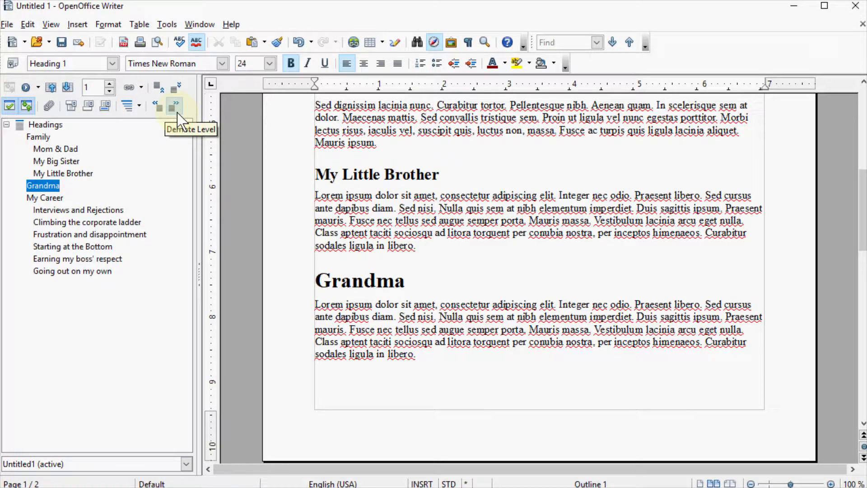
click(175, 105)
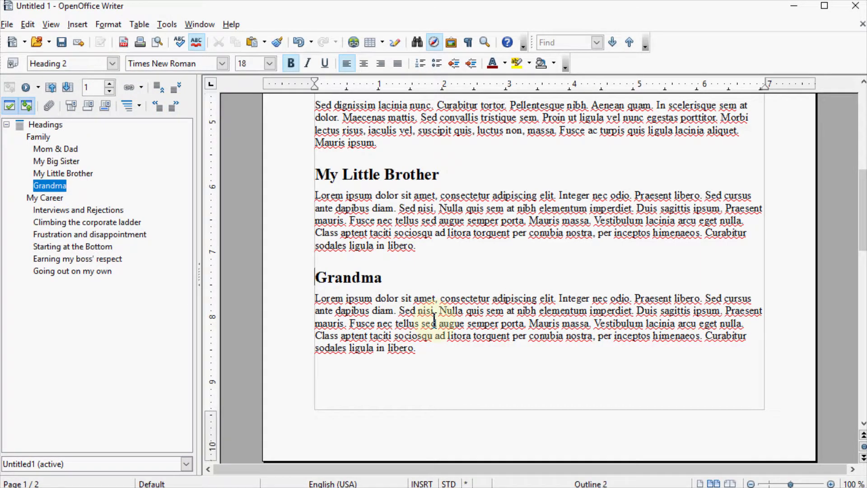
scroll(down, 3)
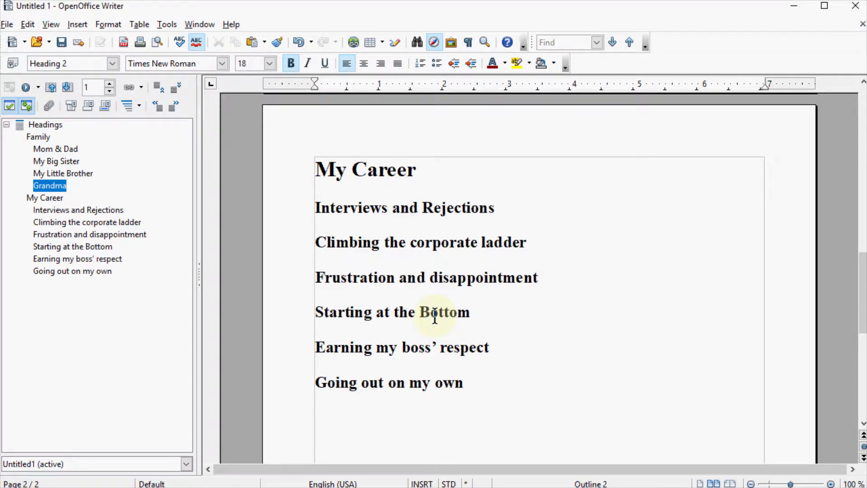
mouse_move(412, 311)
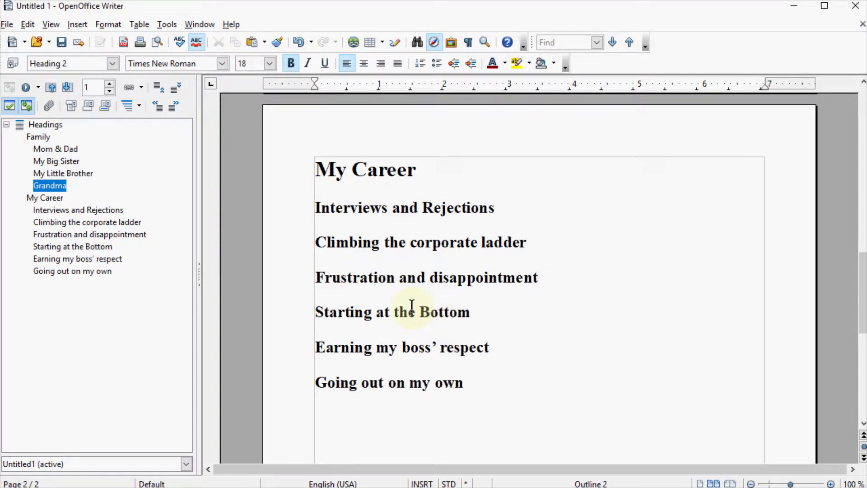